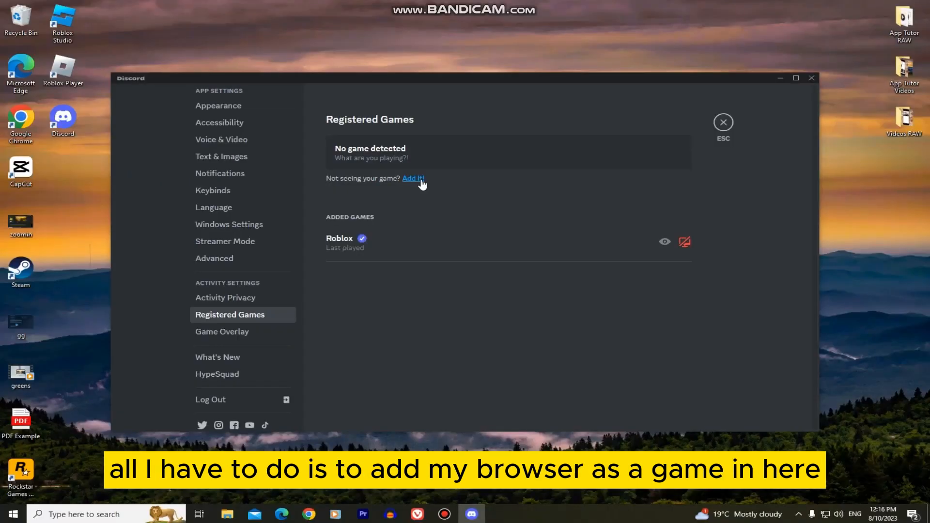
- Start manually adding an undetected game from Registered Games, choosing Microsoft Edge
click(412, 178)
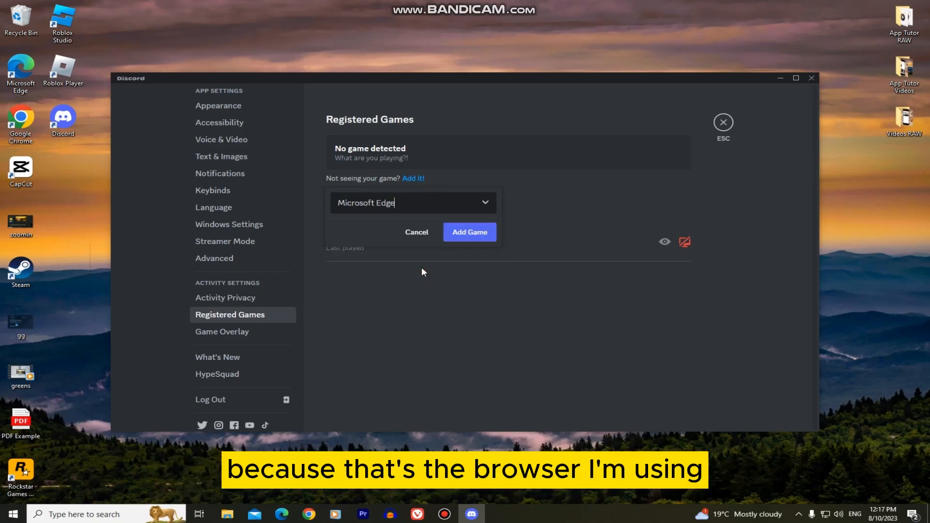